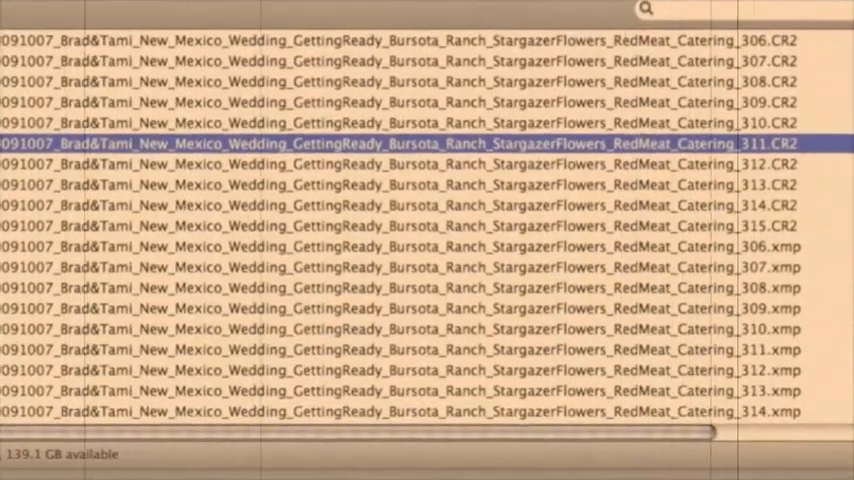
- Select the pink bridal shoes photo in the Alyson and Elijah folder to show its location keywords
scroll(right, 3)
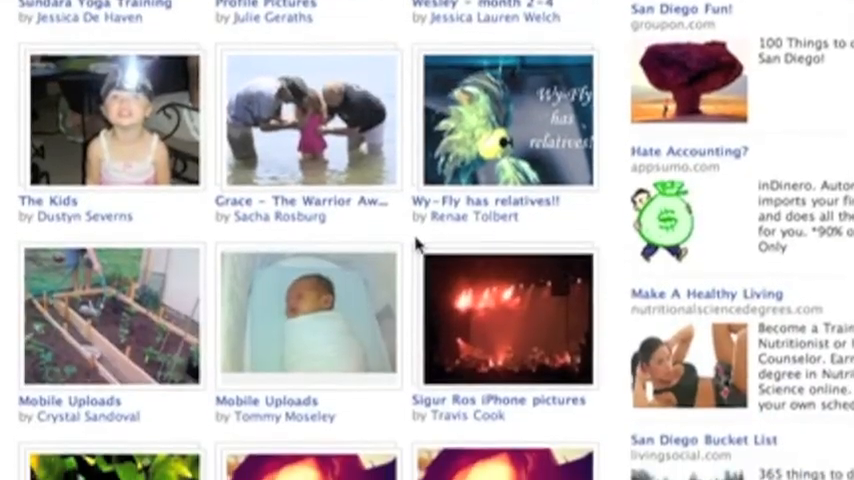
scroll(down, 3)
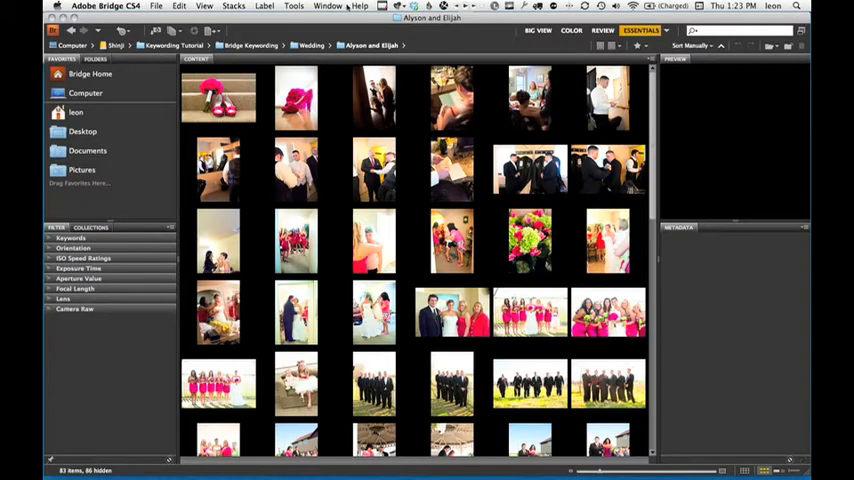
click(328, 8)
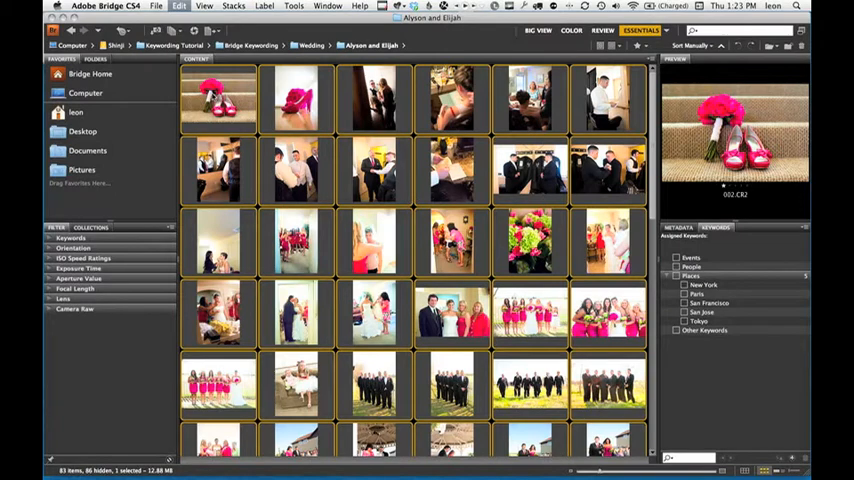
- Select all photos in the folder before tagging with Alyson & Elijah, venue, Portraits and Royce City
key(cmd+a)
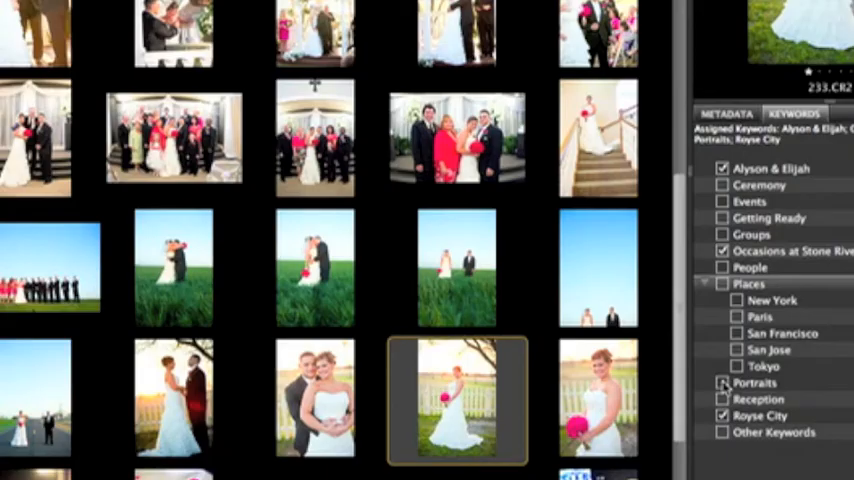
- Select the wedding cake photo and tick its client, venue and category keywords
click(722, 382)
text(Bonnie's Bakery)
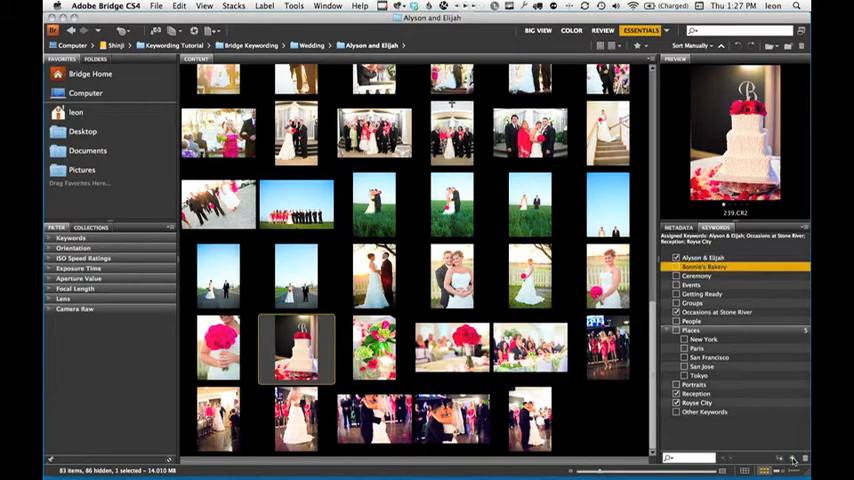
click(676, 268)
text(Bonnie)
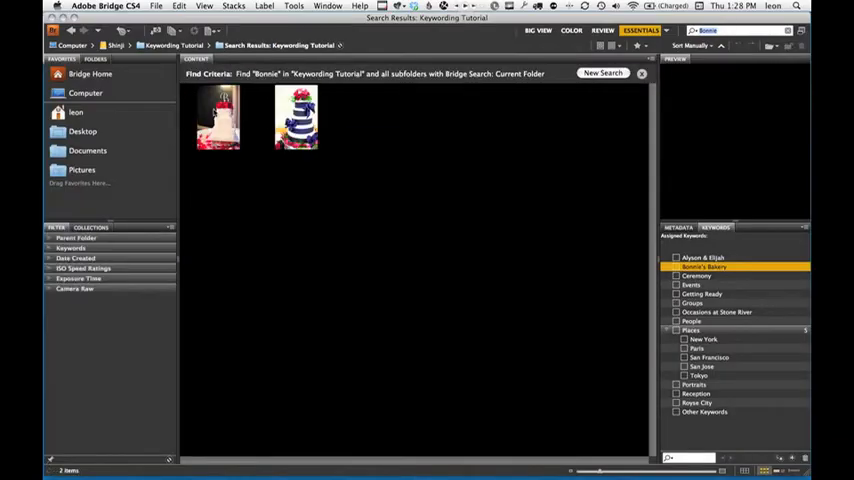
- Select the wedding cake photos returned by the Bonnie keyword search
click(218, 120)
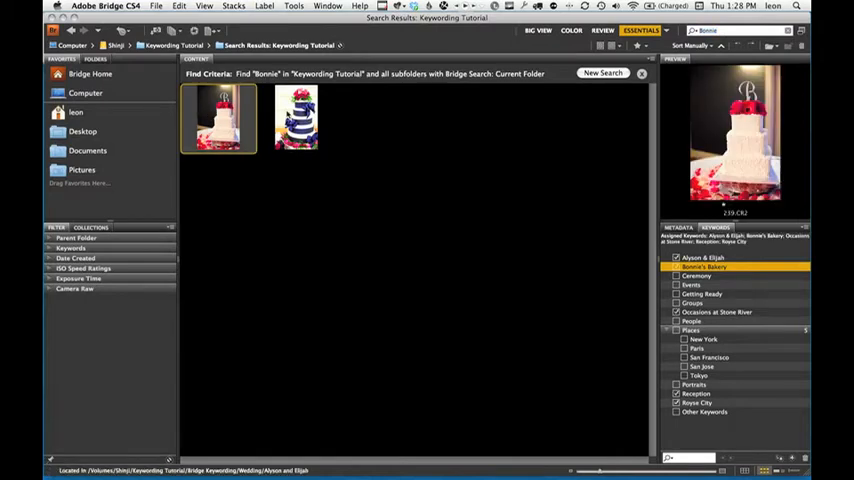
click(296, 118)
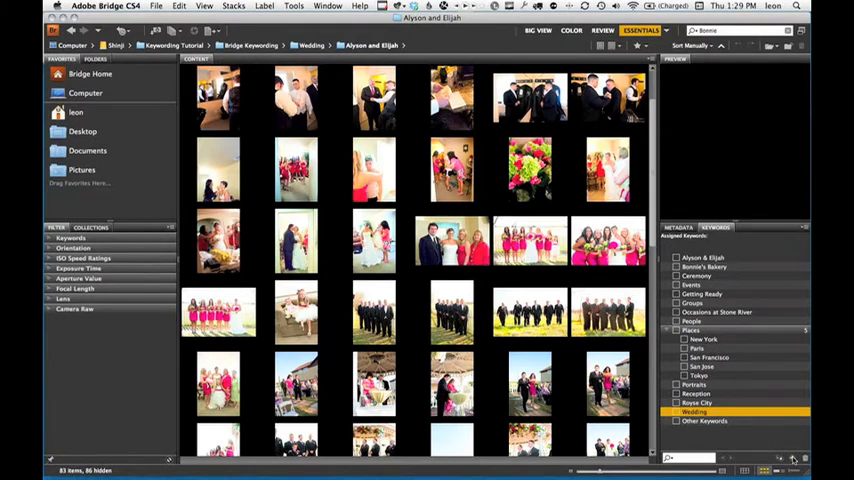
- Move a category keyword under Wedding and expand it to show Ceremony, Getting Ready, Groups and Reception
click(708, 394)
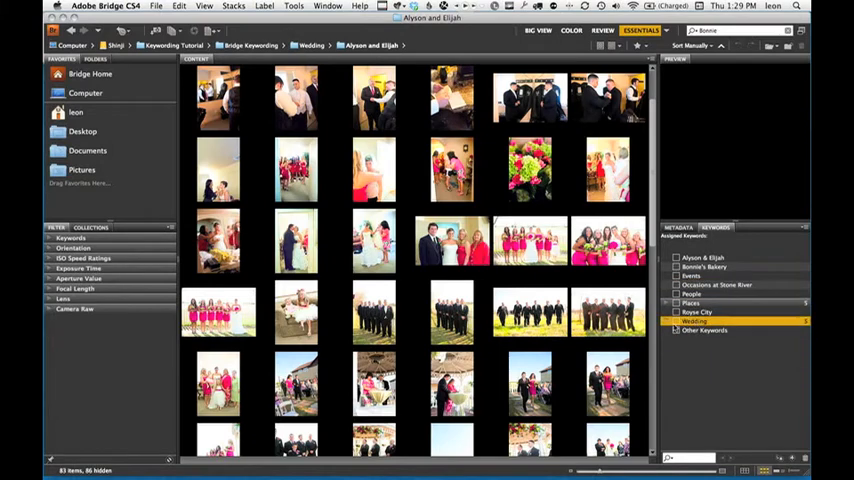
click(672, 320)
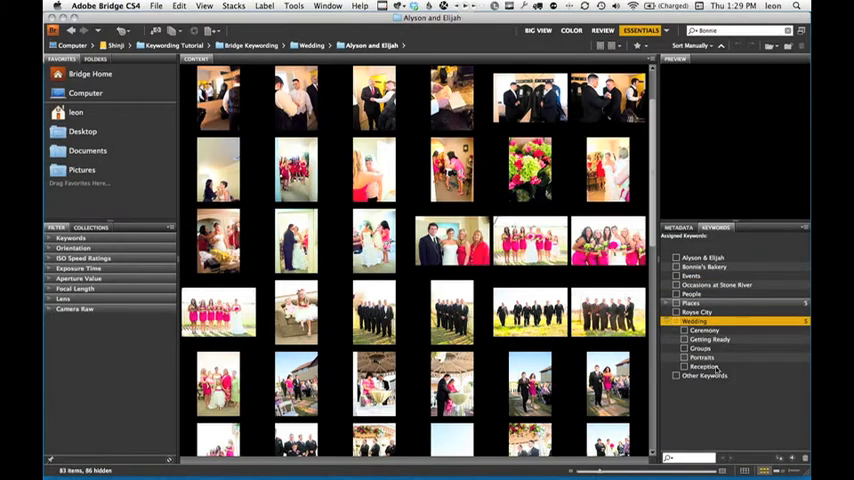